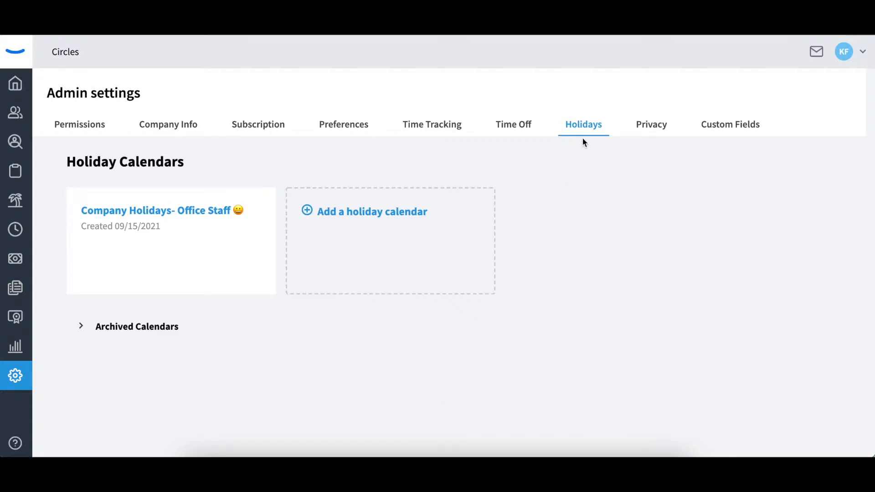
{"action": "mouse_move", "coordinate": [584, 137]}
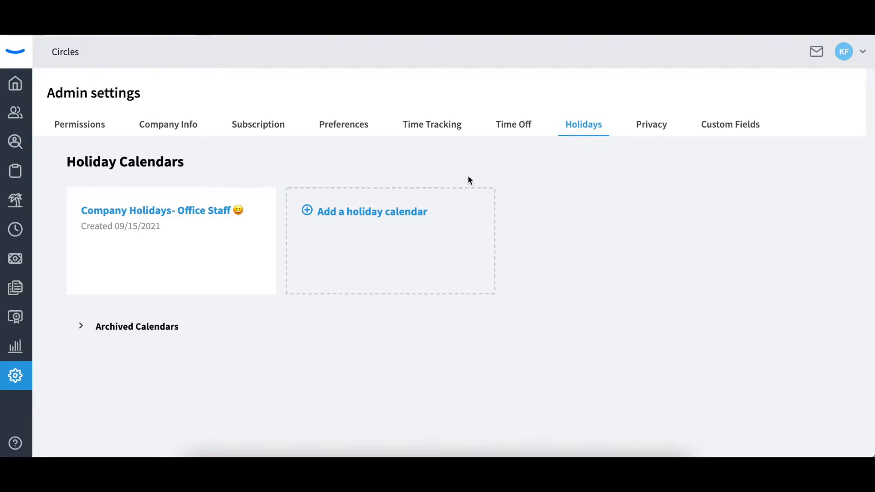
{"action": "mouse_move", "coordinate": [381, 219]}
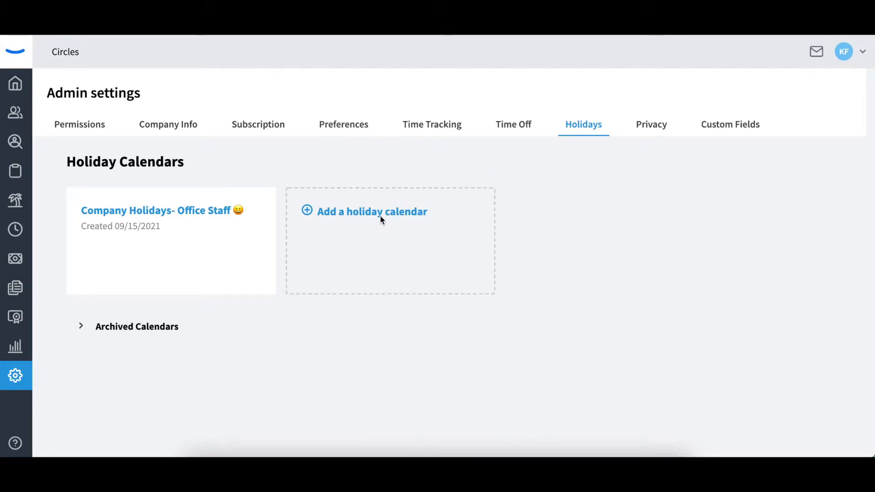
Step: Start a new holiday calendar named 'Company Holidays- Warehouse' beginning this year, 2021
{"action": "left_click", "coordinate": [371, 211]}
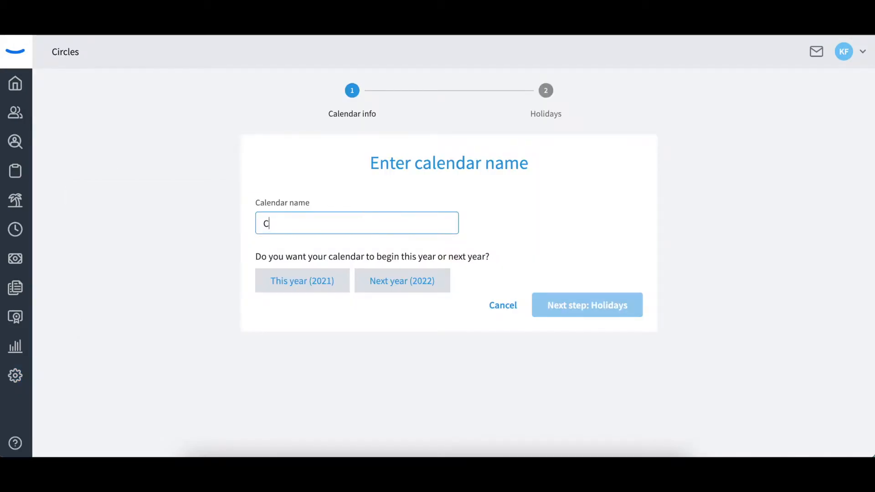
{"action": "type", "text": "ompany Hol"}
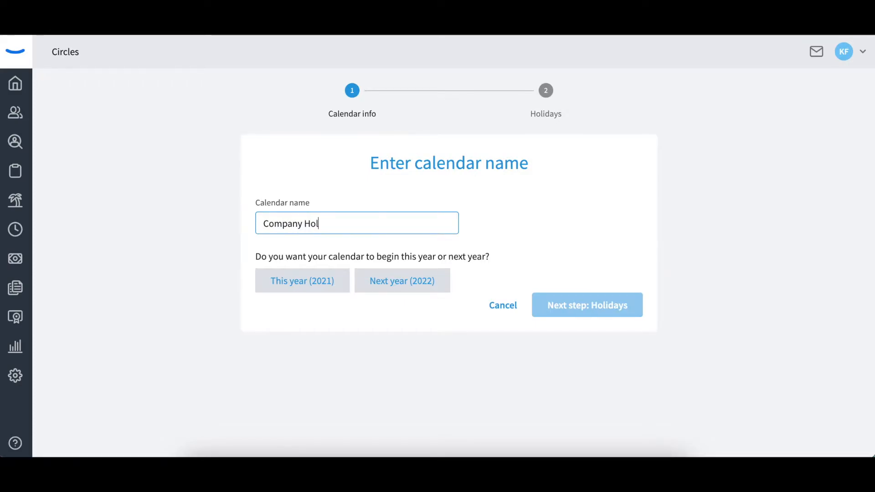
{"action": "type", "text": "idays- Ware"}
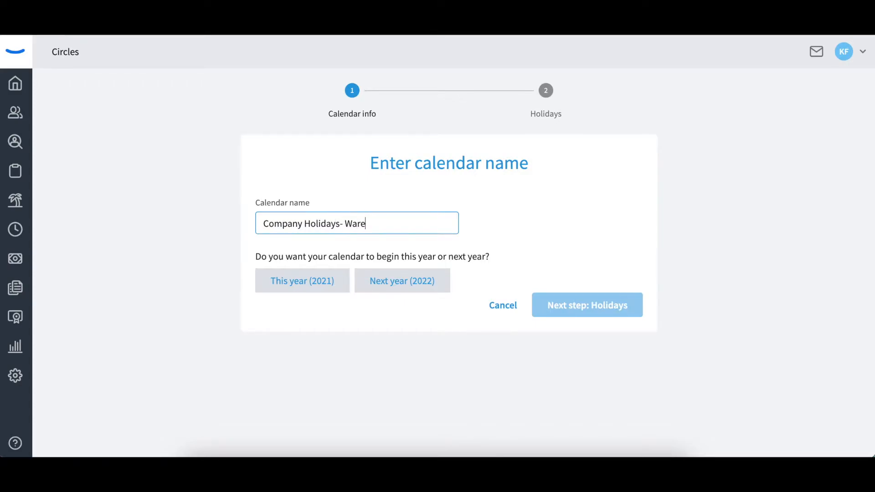
{"action": "left_click", "coordinate": [303, 281]}
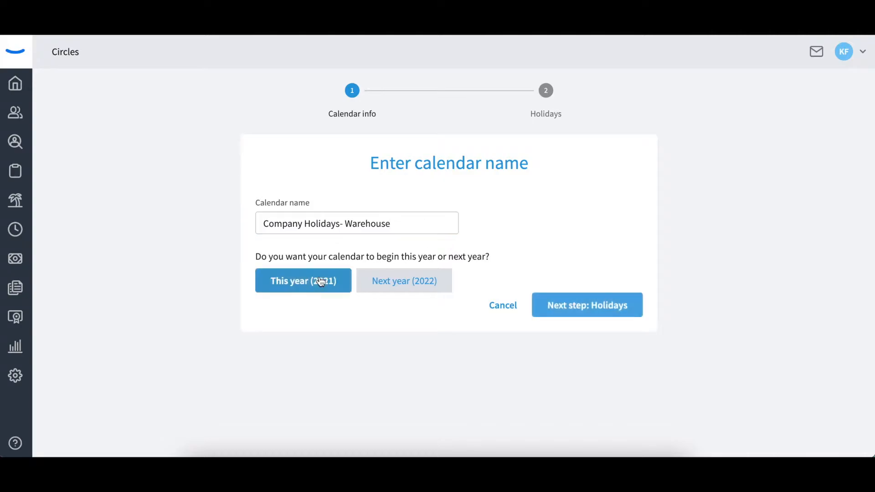
{"action": "left_click", "coordinate": [587, 305]}
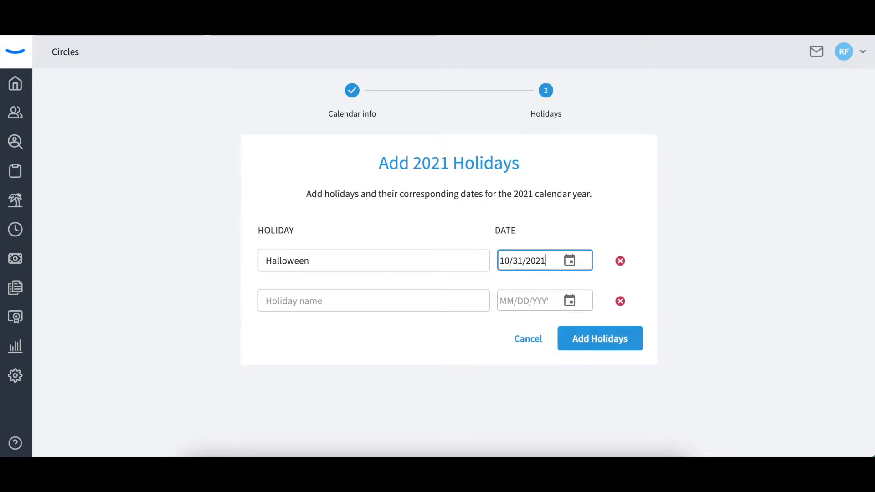
Step: Add Halloween, Thanksgiving and Christmas (12/25/2021) and save them to the calendar
{"action": "type", "text": "112"}
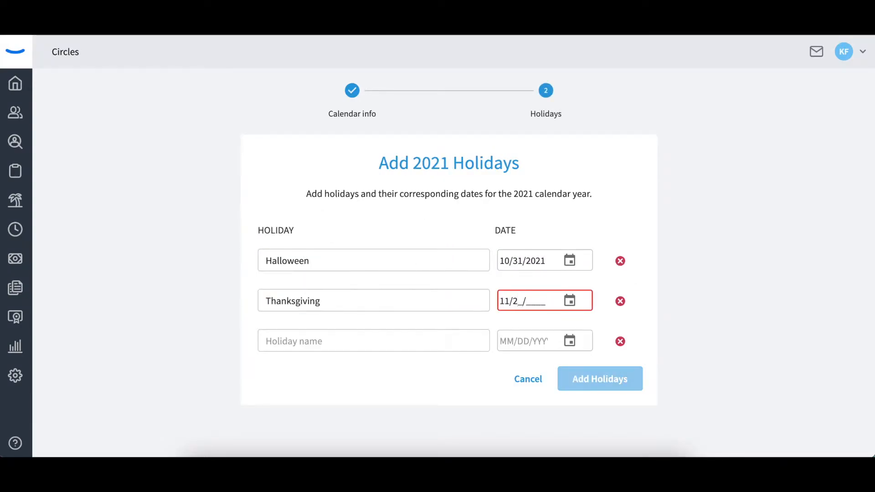
{"action": "type", "text": "12/25/2021"}
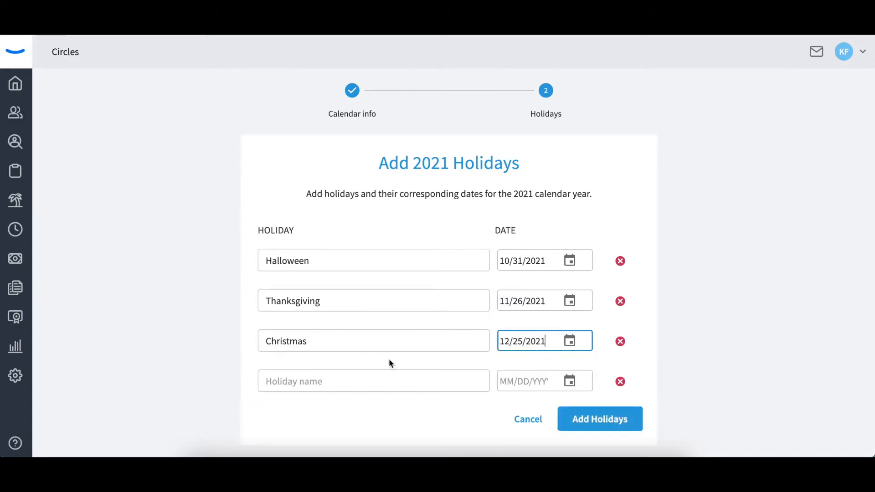
{"action": "left_click", "coordinate": [599, 419]}
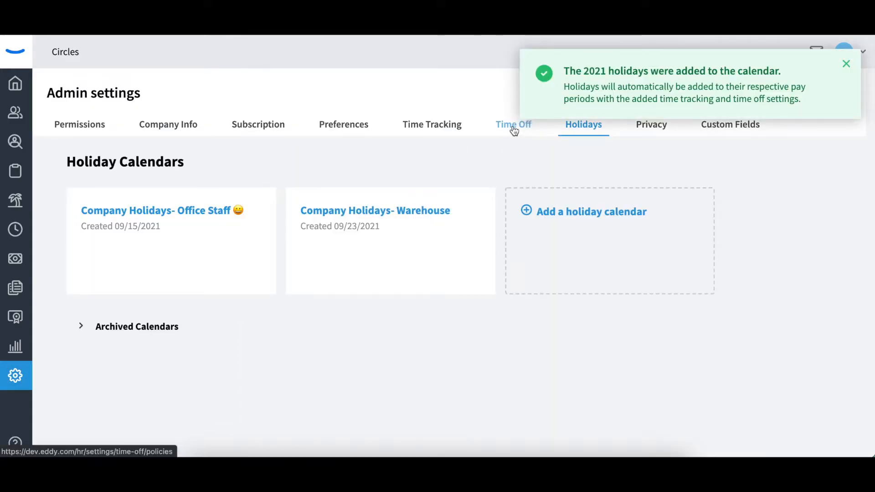
Step: Show the time off policies and scroll to the Holiday policy for Full Time Employees
{"action": "left_click", "coordinate": [512, 124]}
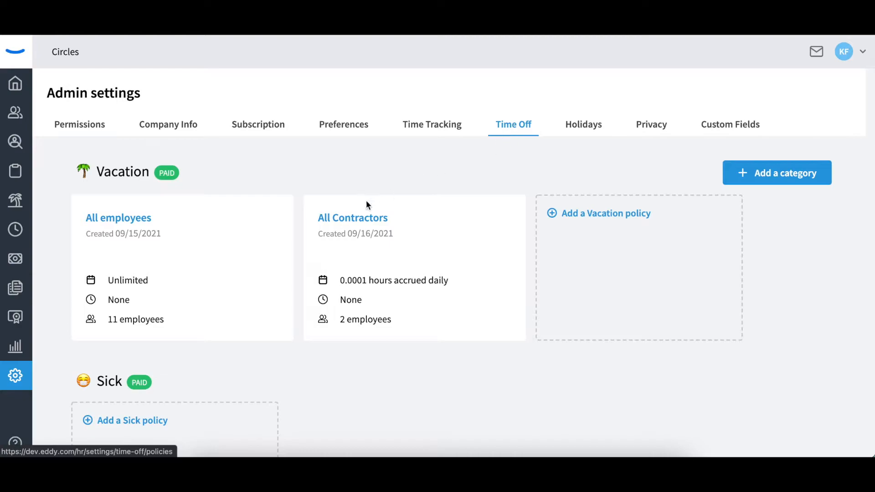
{"action": "scroll", "scroll_direction": "down", "scroll_amount": 3}
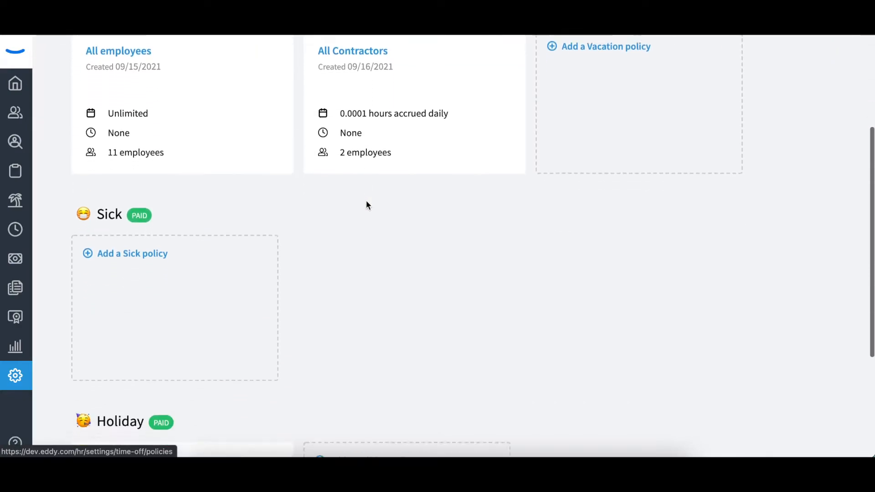
{"action": "scroll", "scroll_direction": "down", "scroll_amount": 3}
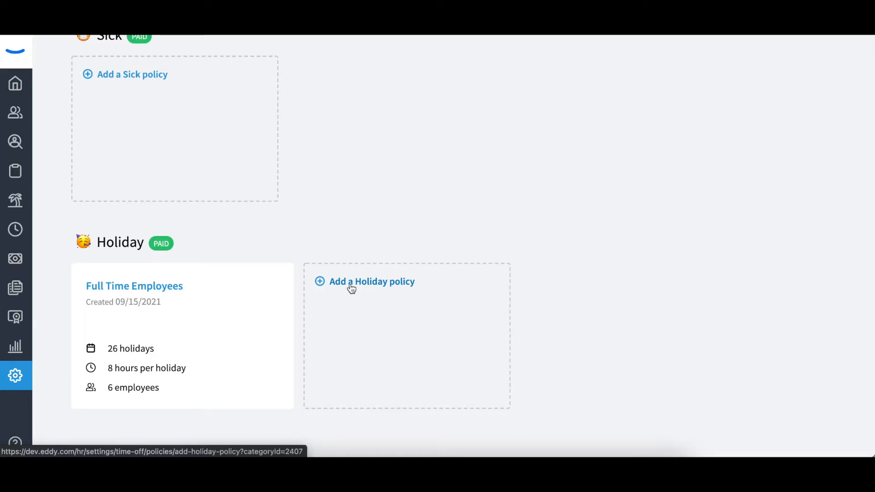
Step: Start a 'Company Holiday- Warehouse' holiday policy using the Warehouse calendar
{"action": "left_click", "coordinate": [371, 281]}
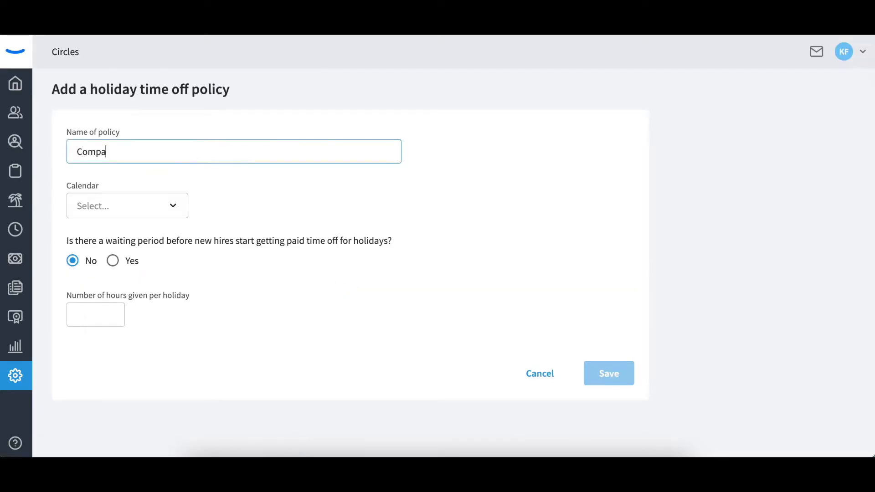
{"action": "left_click", "coordinate": [127, 206]}
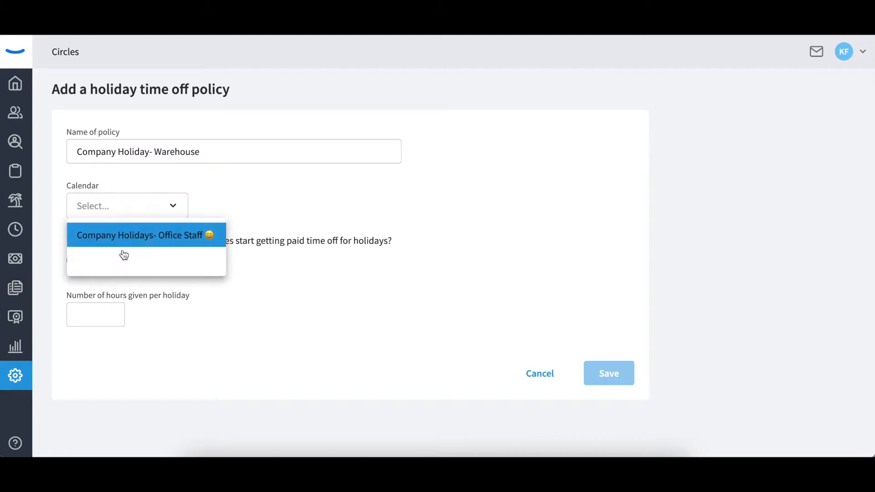
{"action": "left_click", "coordinate": [139, 235]}
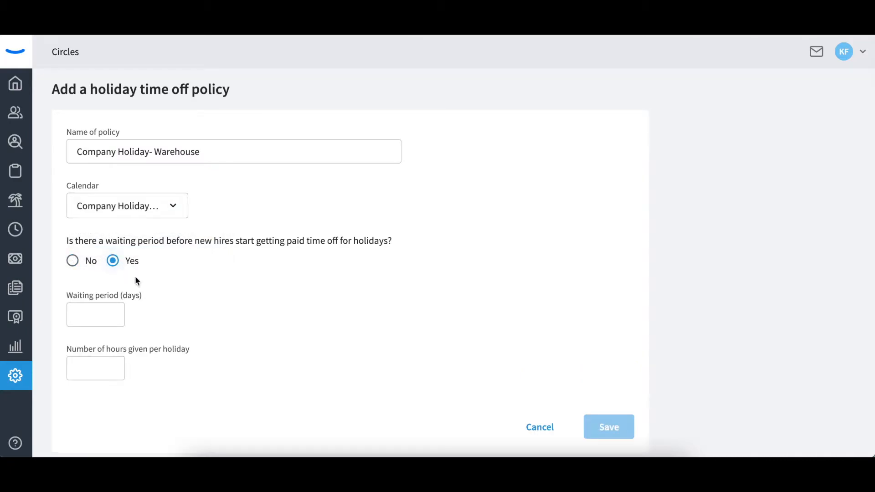
Step: Set a 30-day new-hire waiting period and 8 hours per holiday, then save the policy
{"action": "type", "text": "30"}
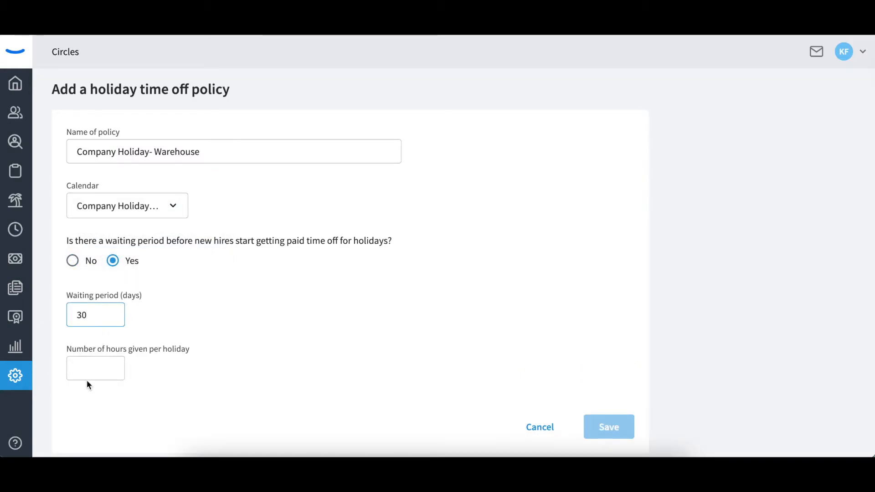
{"action": "left_click", "coordinate": [95, 368]}
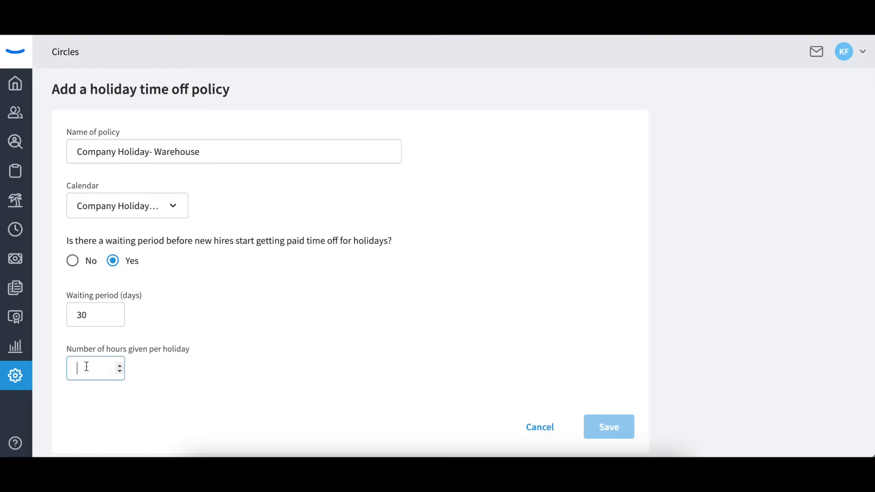
{"action": "type", "text": "8"}
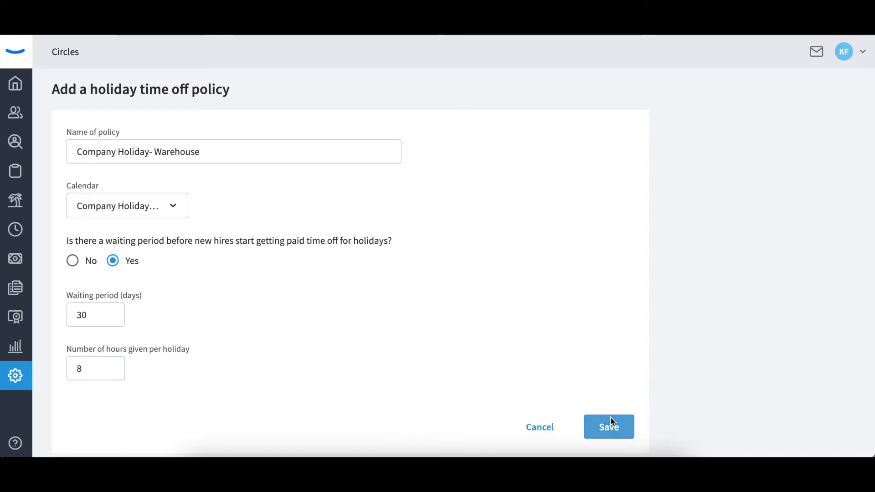
{"action": "left_click", "coordinate": [609, 427]}
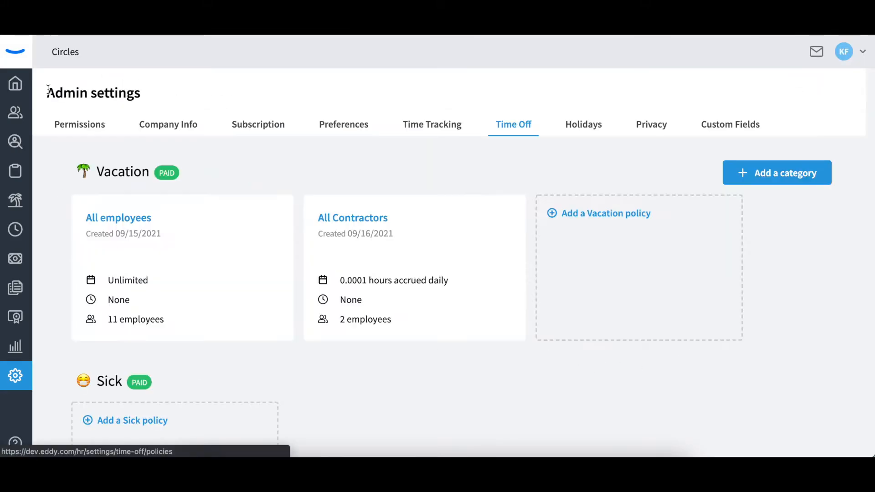
{"action": "mouse_move", "coordinate": [431, 124]}
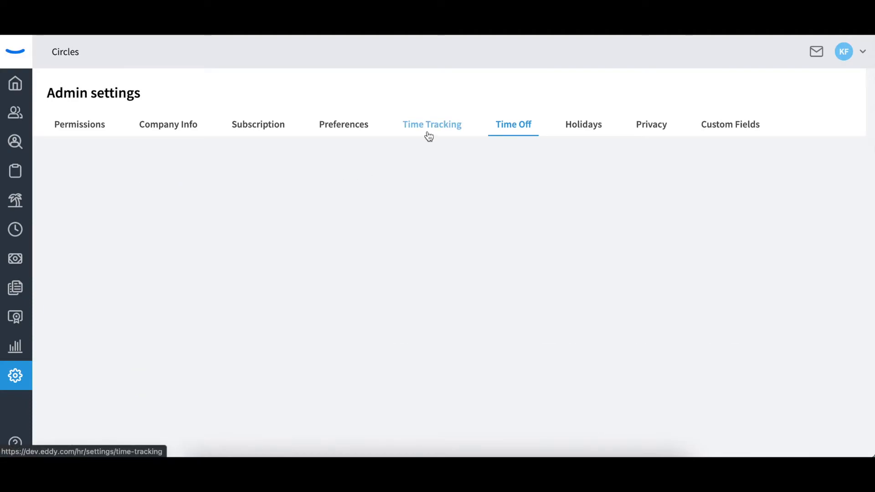
Step: Enable holiday pay on the Thursday time tracking policy with the Warehouse calendar at 1.5x rate
{"action": "left_click", "coordinate": [432, 124]}
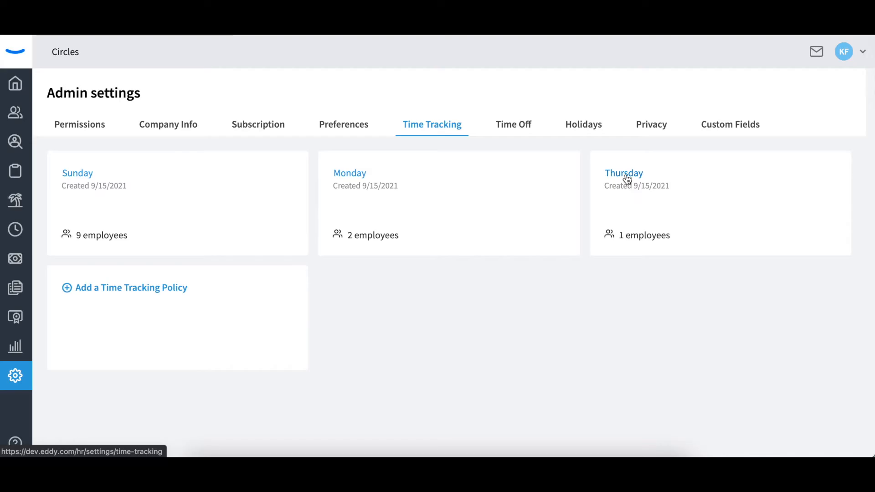
{"action": "left_click", "coordinate": [623, 173]}
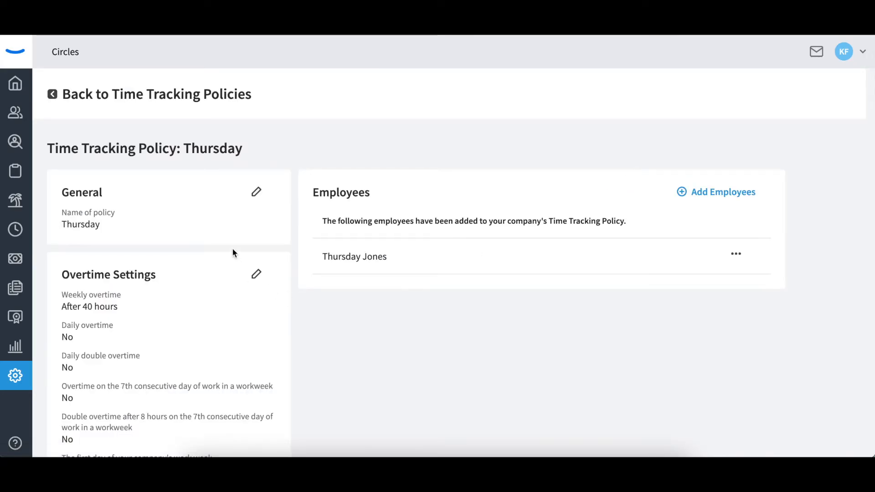
{"action": "scroll", "scroll_direction": "down", "scroll_amount": 3}
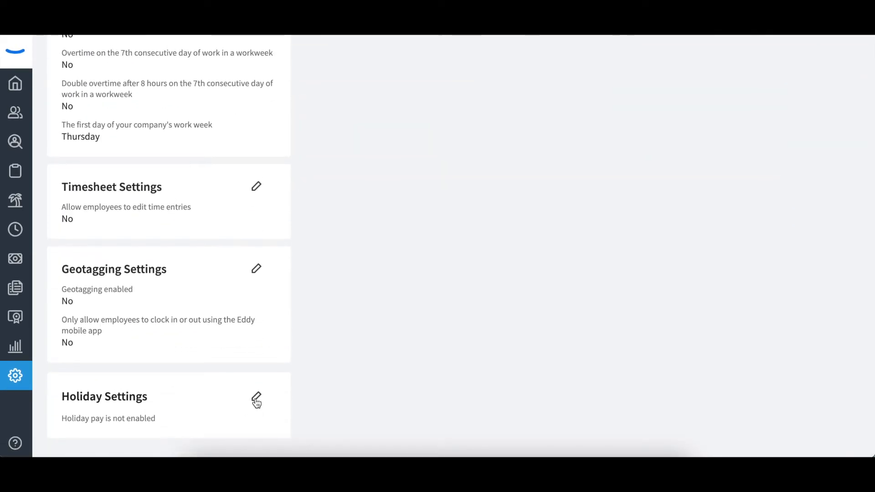
{"action": "left_click", "coordinate": [256, 398]}
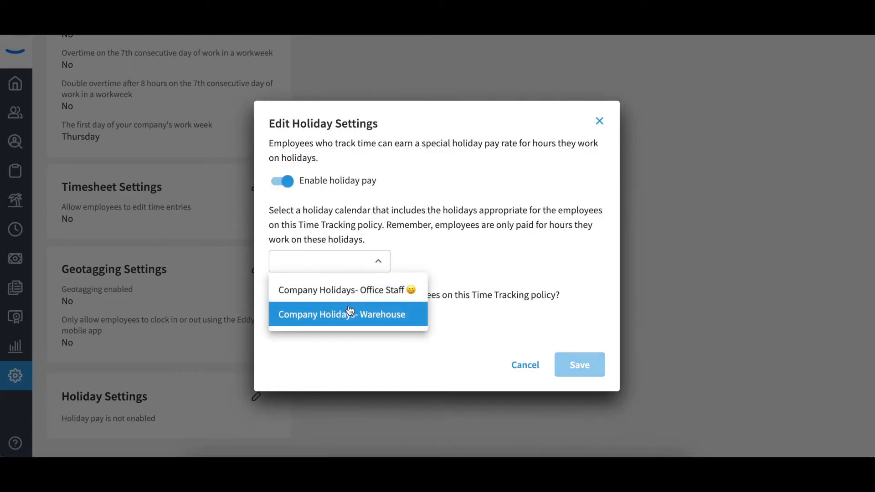
{"action": "left_click", "coordinate": [340, 313]}
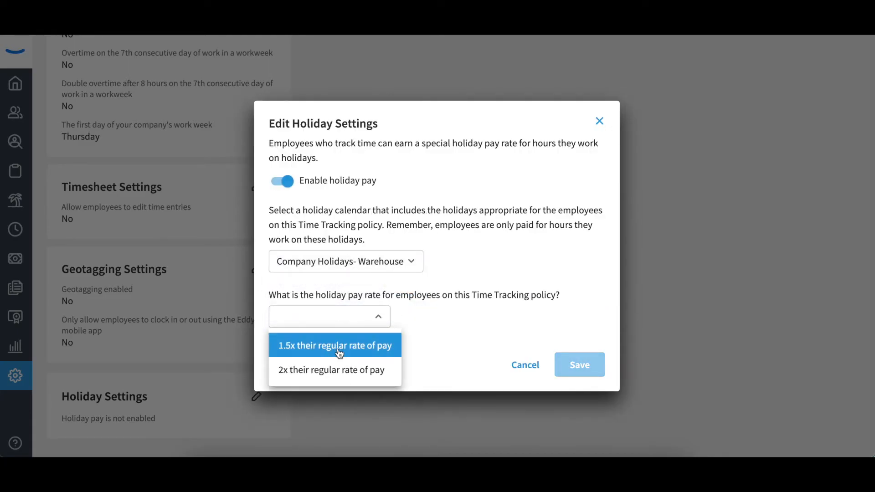
{"action": "left_click", "coordinate": [579, 364]}
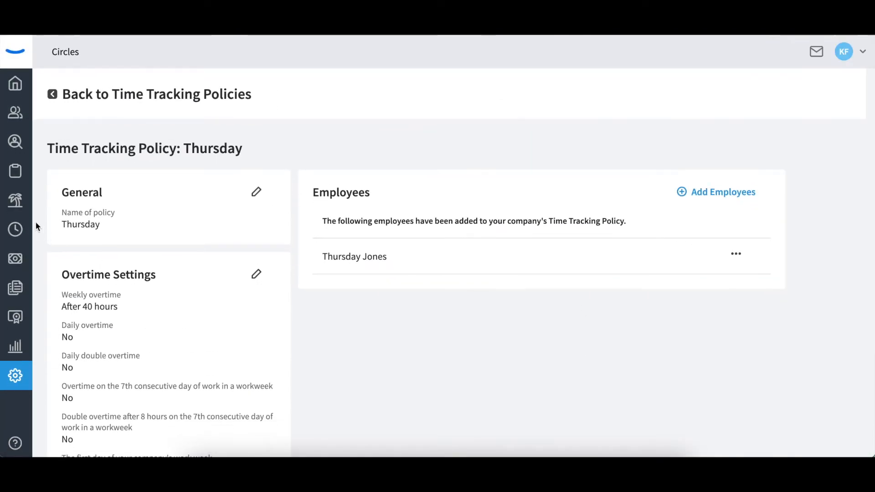
Step: Review the Sep 13–19 pay period, accept approved hours and reach time-off confirmation
{"action": "left_click", "coordinate": [15, 259]}
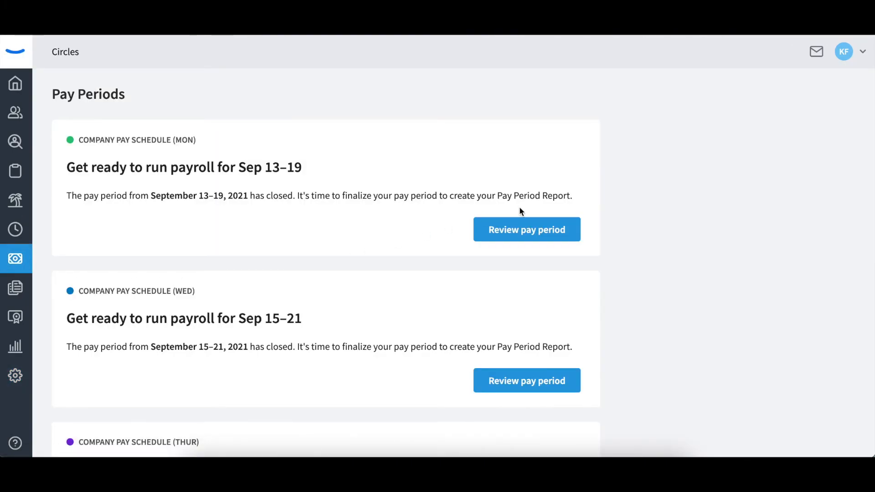
{"action": "left_click", "coordinate": [526, 229]}
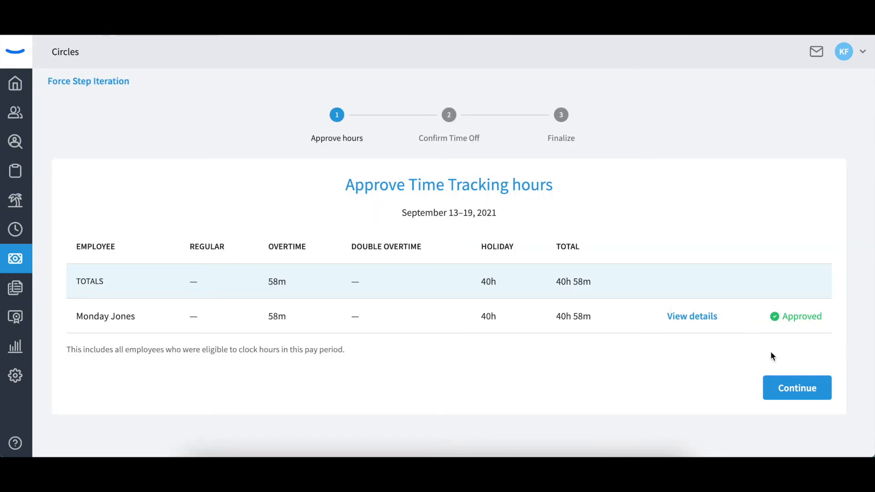
{"action": "left_click", "coordinate": [796, 388]}
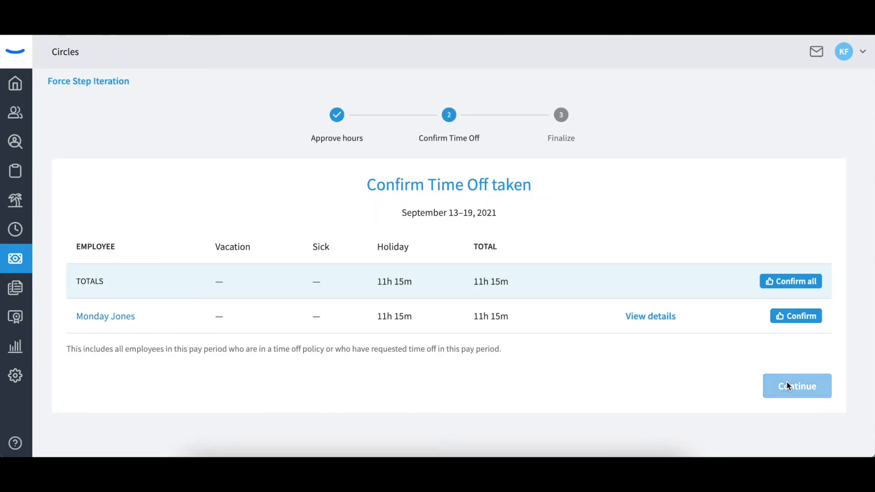